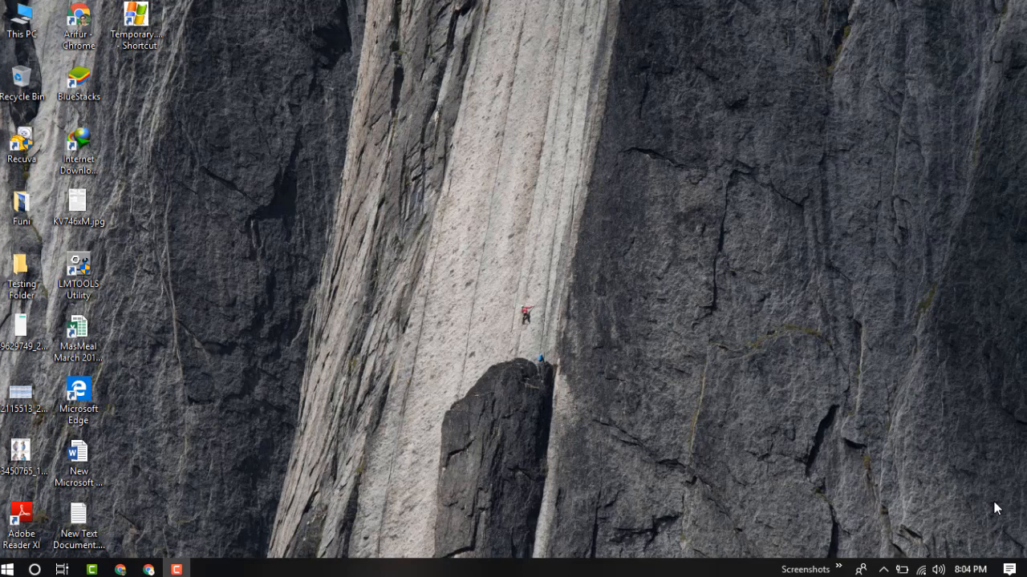
mouse_move(992, 430)
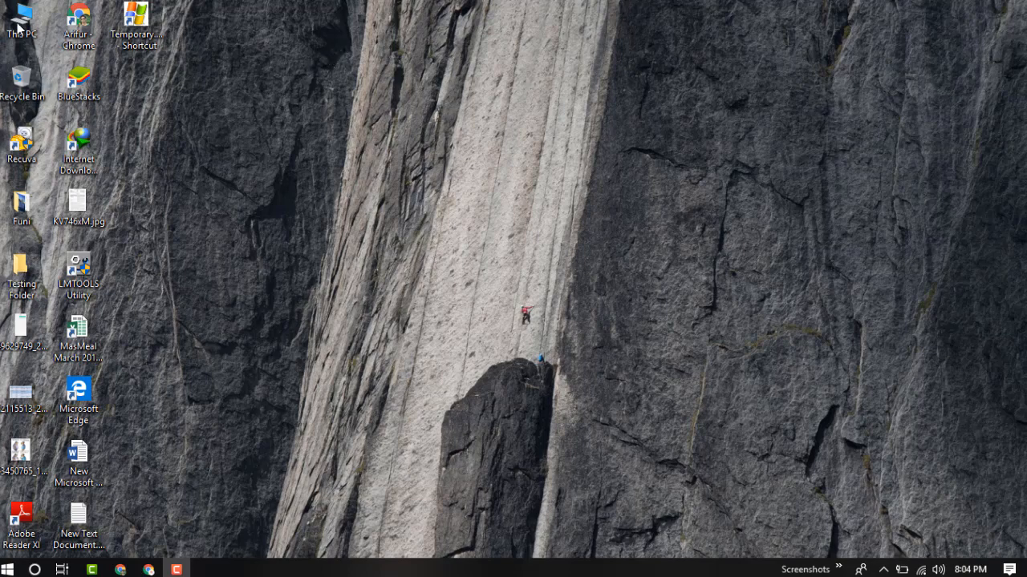
- Bring up the This PC shortcut menu on the desktop to reach its Properties
right_click(19, 16)
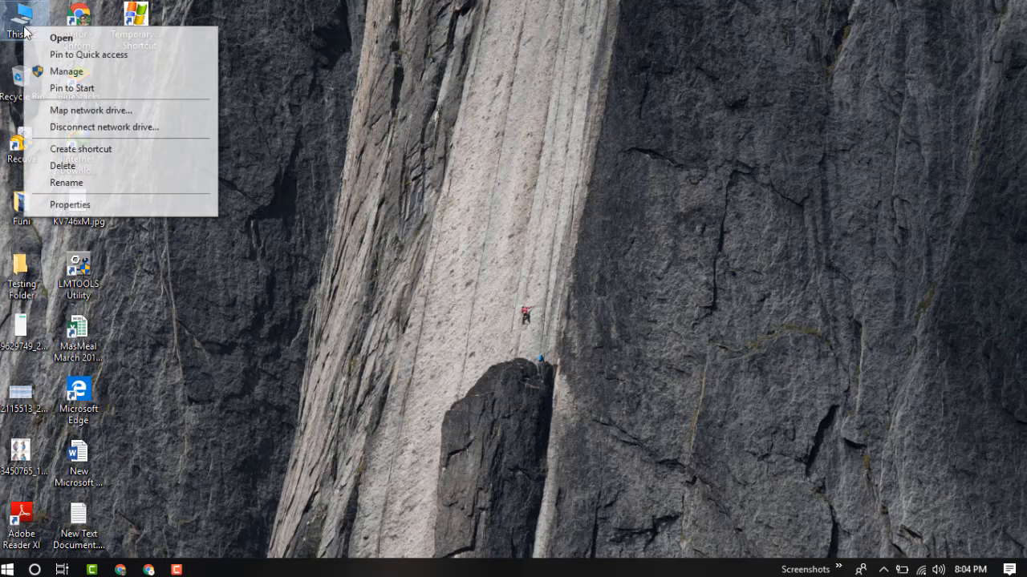
mouse_move(125, 206)
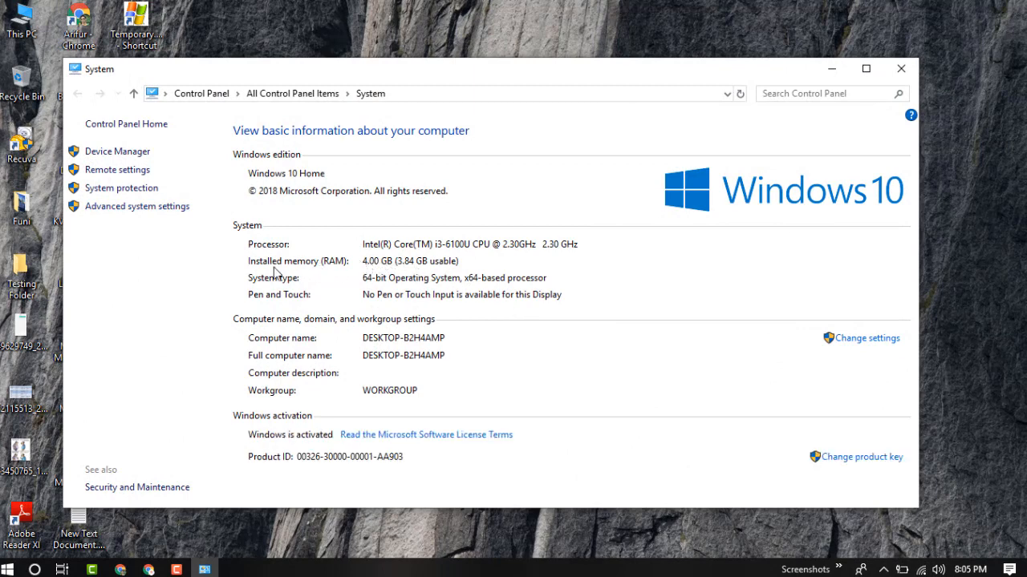
mouse_move(369, 270)
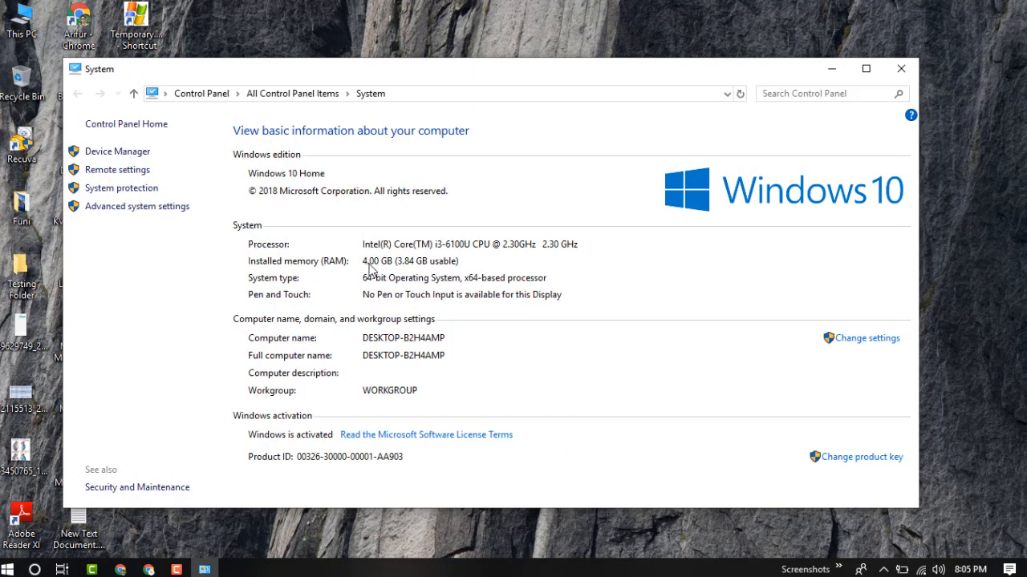
mouse_move(180, 227)
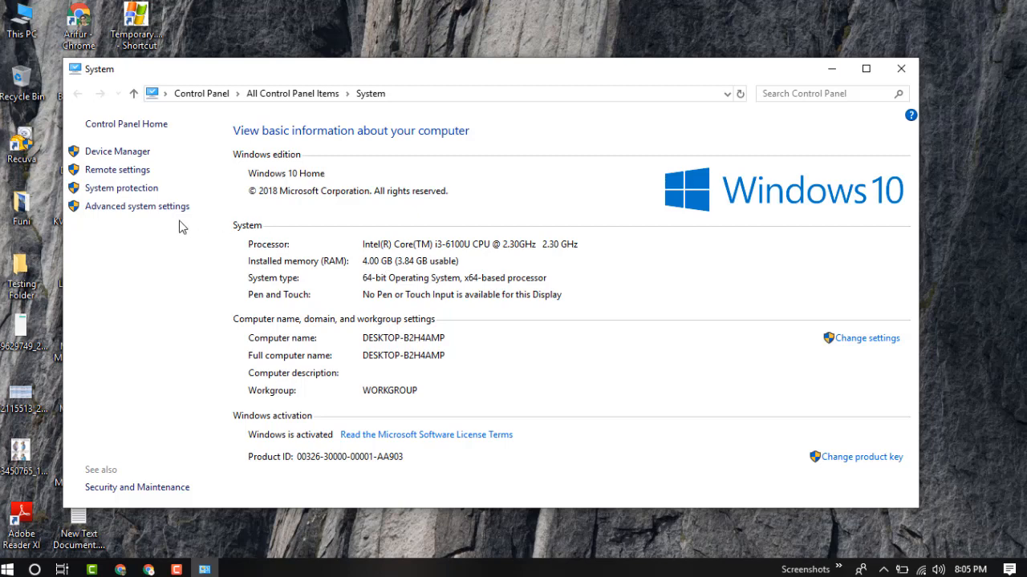
mouse_move(128, 205)
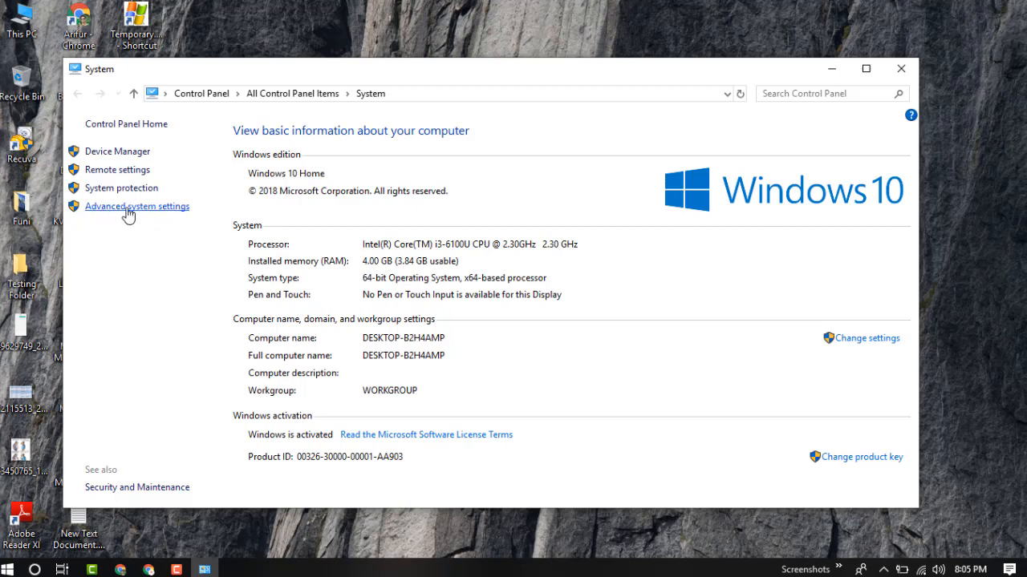
- Reach the Virtual memory section via Advanced system settings and Performance Options' Advanced page
left_click(136, 205)
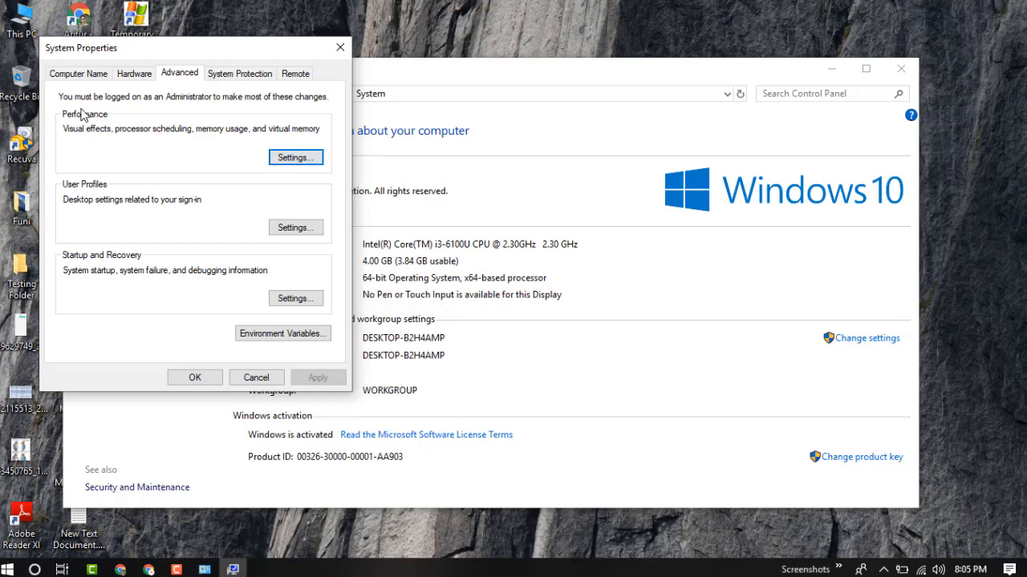
mouse_move(202, 157)
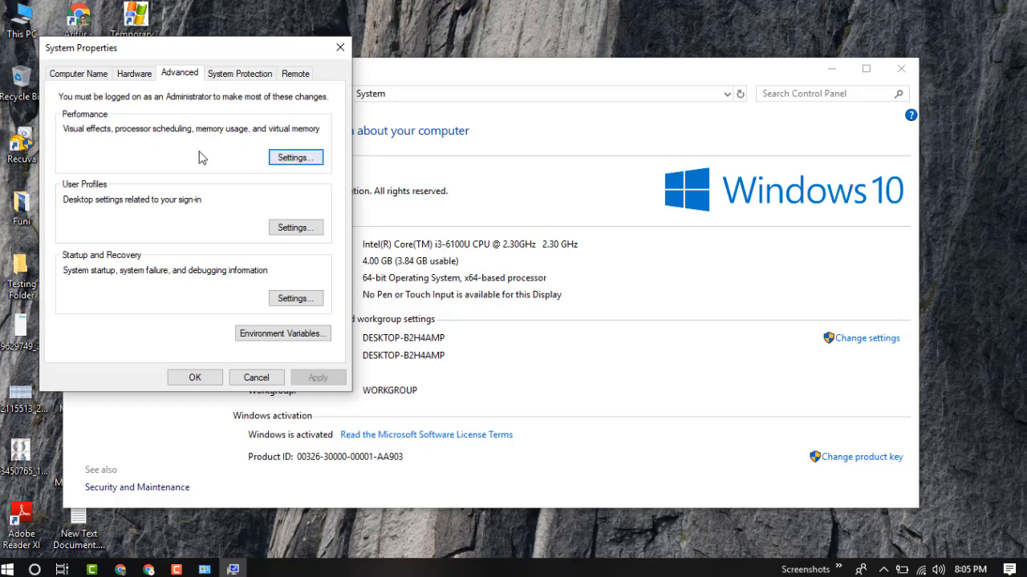
left_click(295, 157)
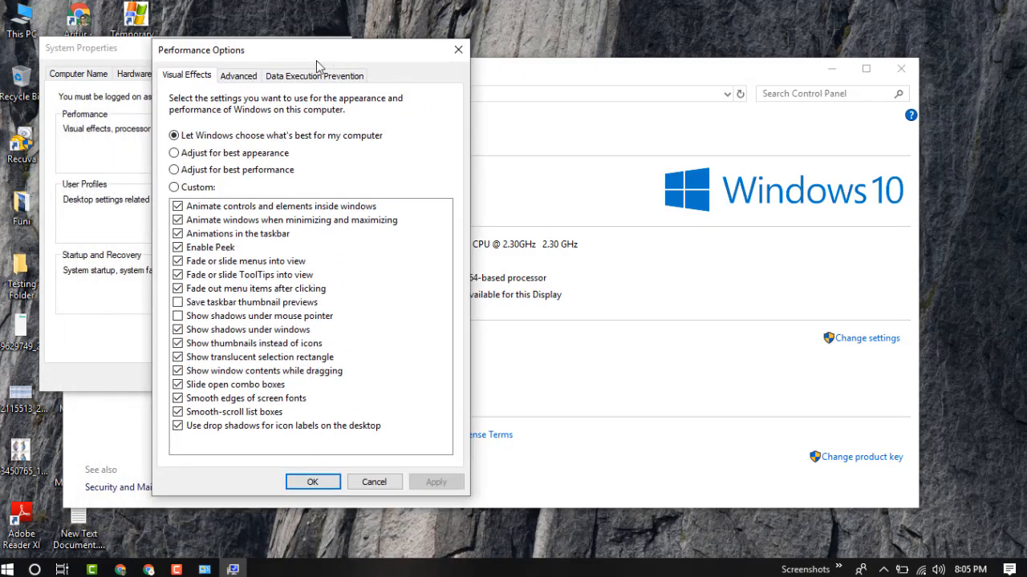
mouse_move(260, 165)
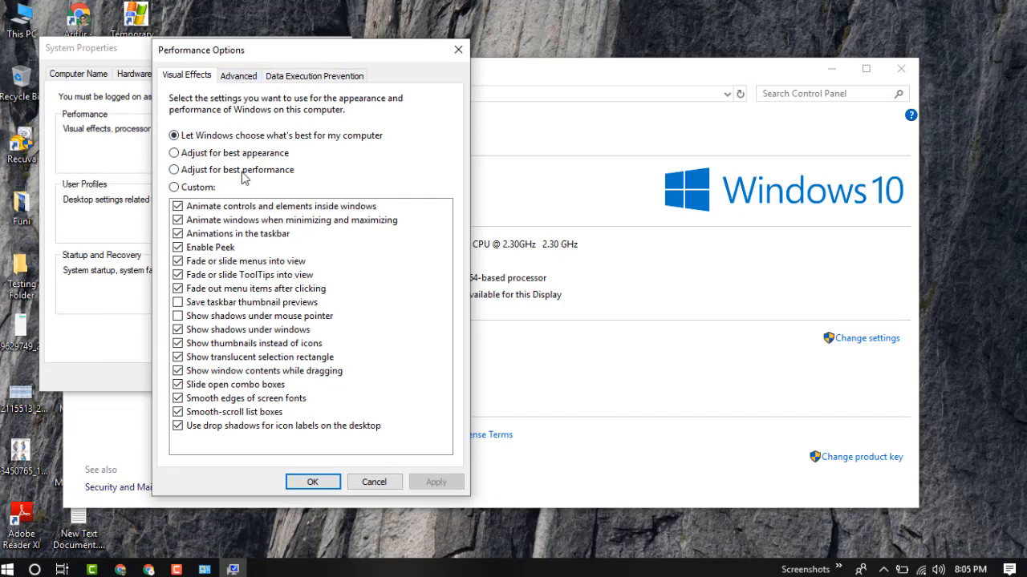
left_click(238, 75)
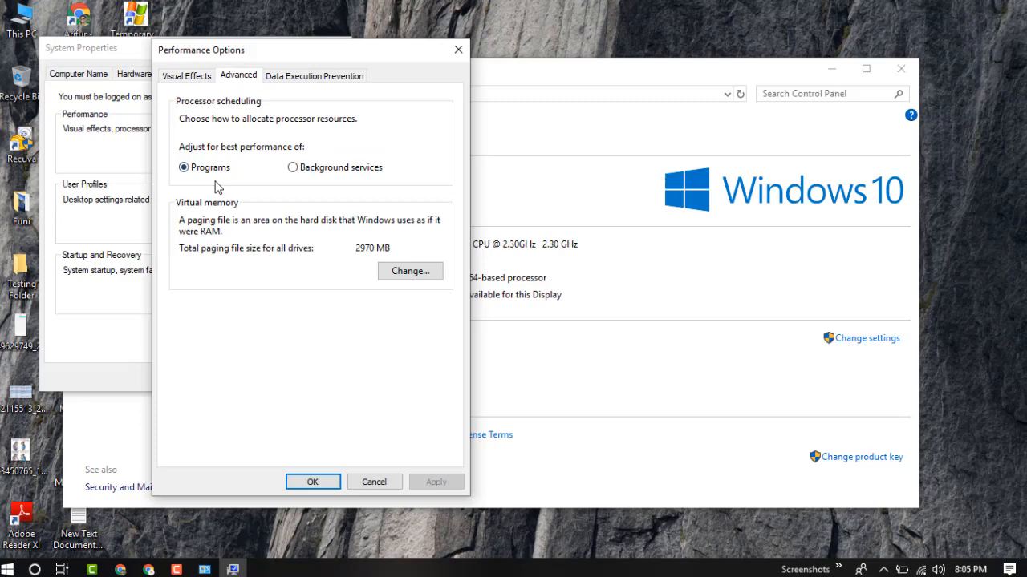
mouse_move(322, 278)
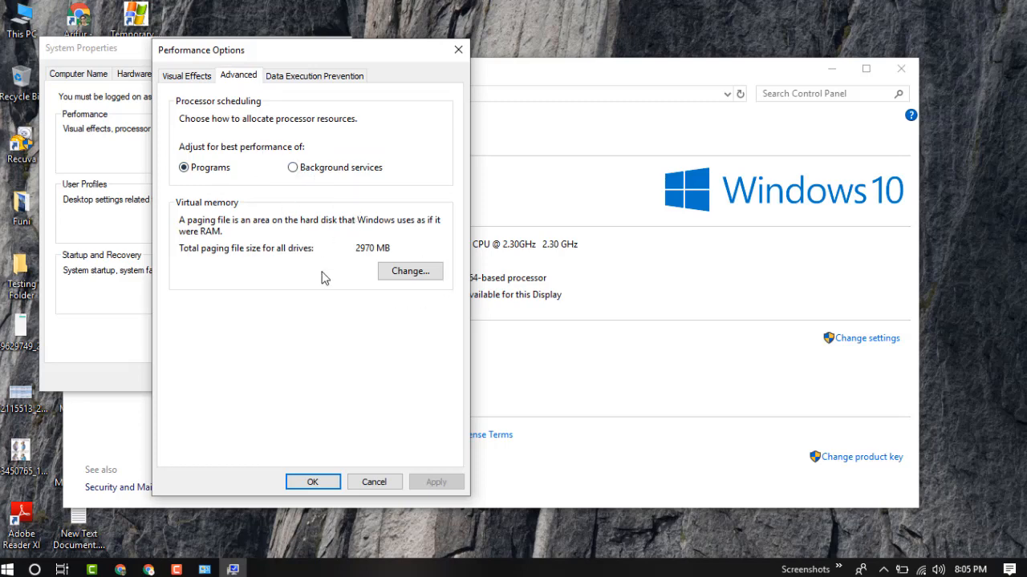
mouse_move(383, 234)
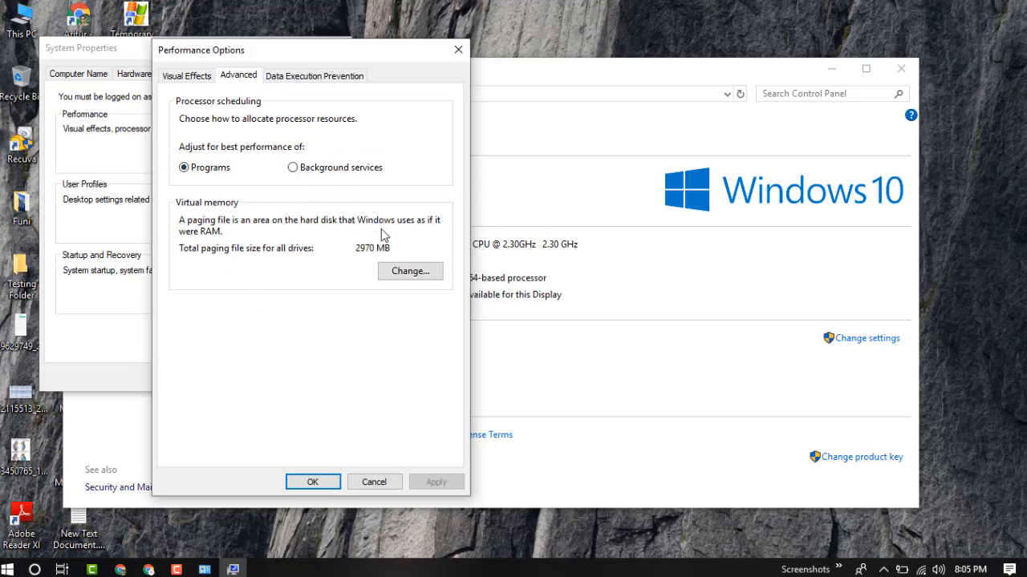
mouse_move(308, 210)
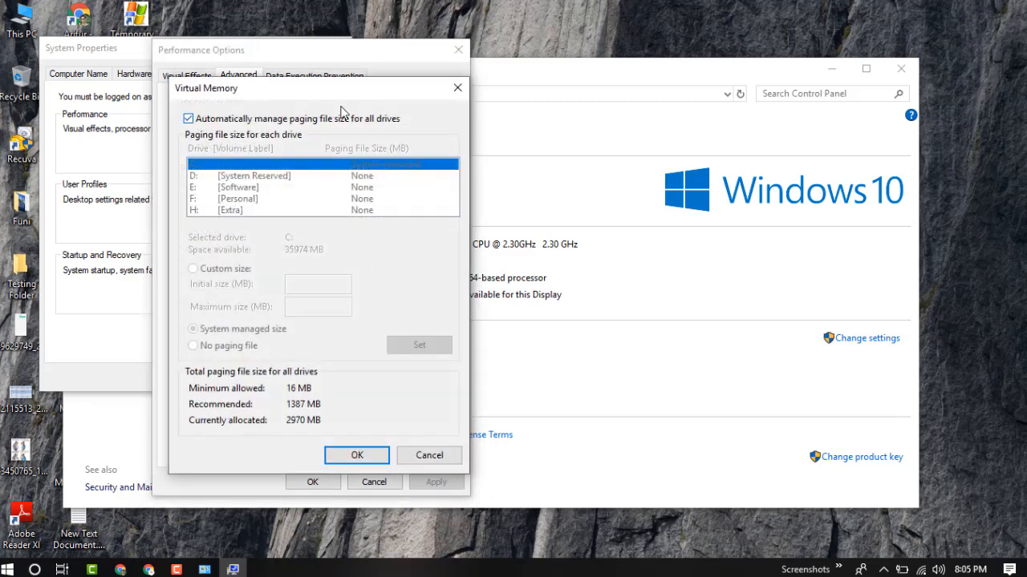
mouse_move(372, 103)
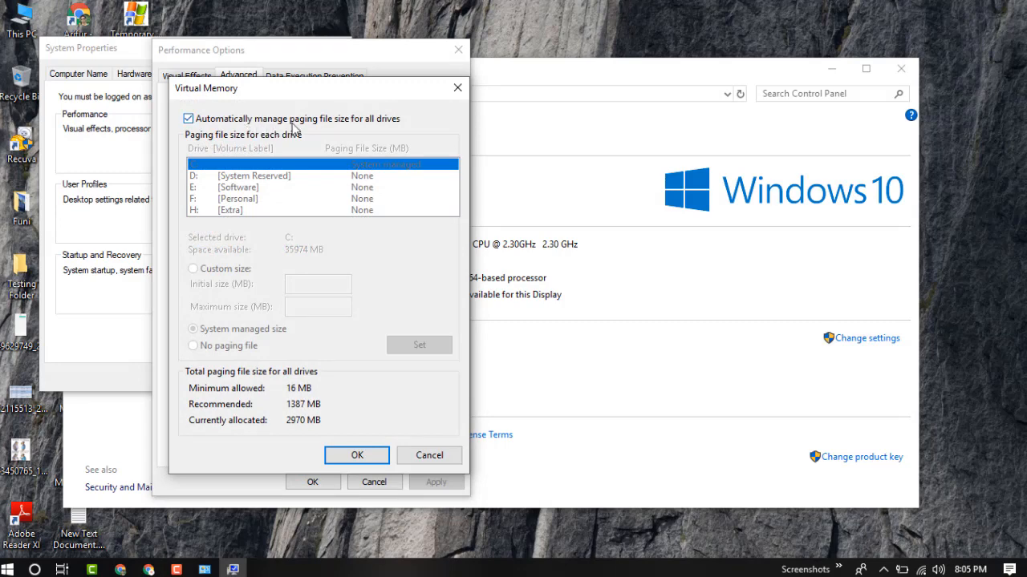
mouse_move(352, 130)
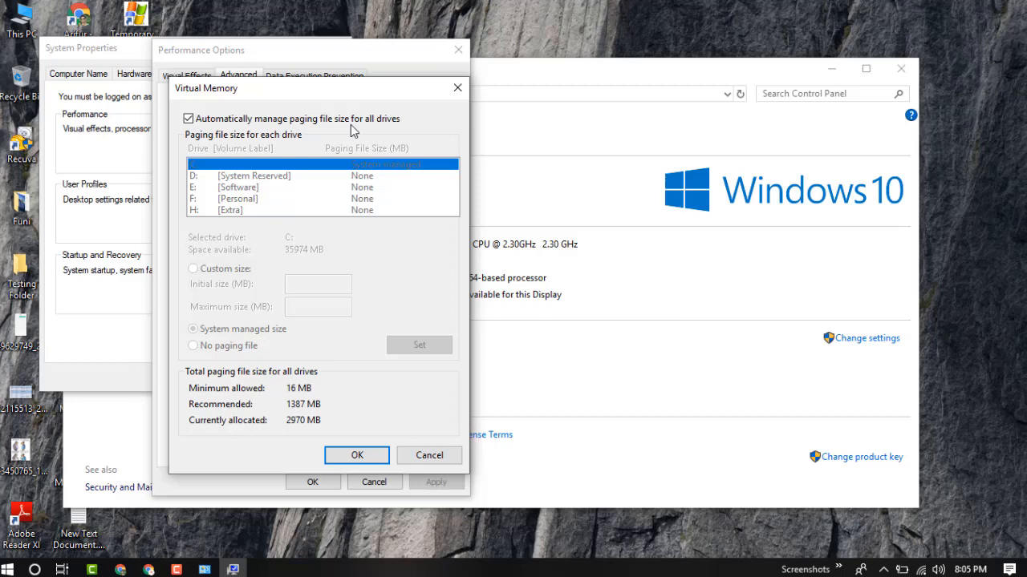
mouse_move(221, 166)
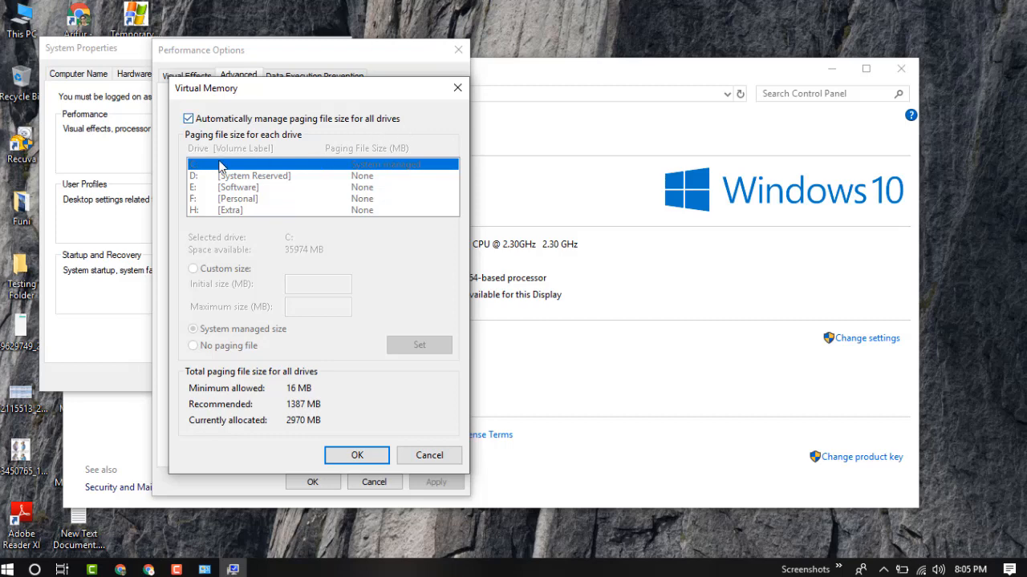
- Turn off automatic paging file management, choose Custom size for C:, and bring up the Start menu
left_click(189, 118)
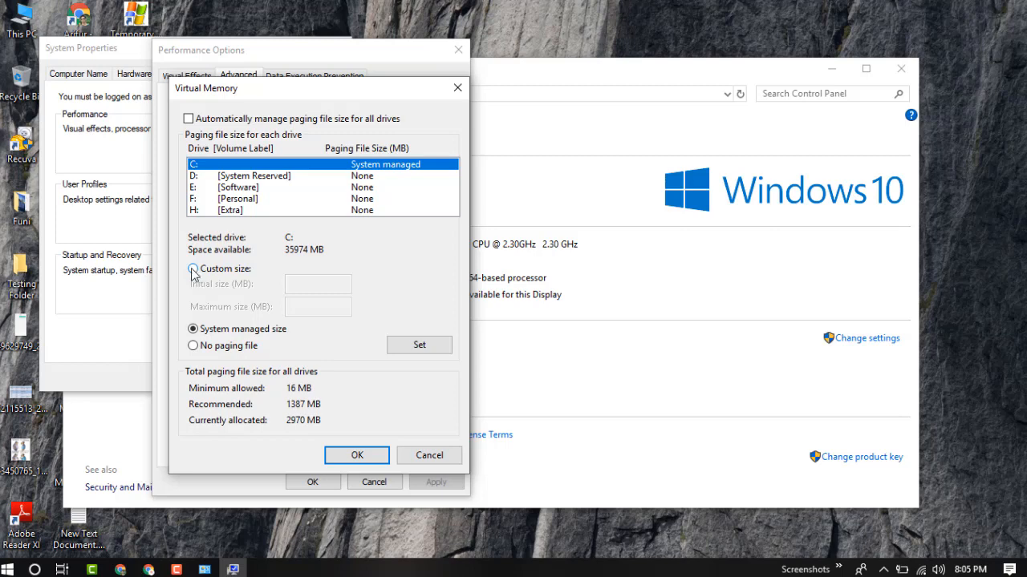
left_click(193, 270)
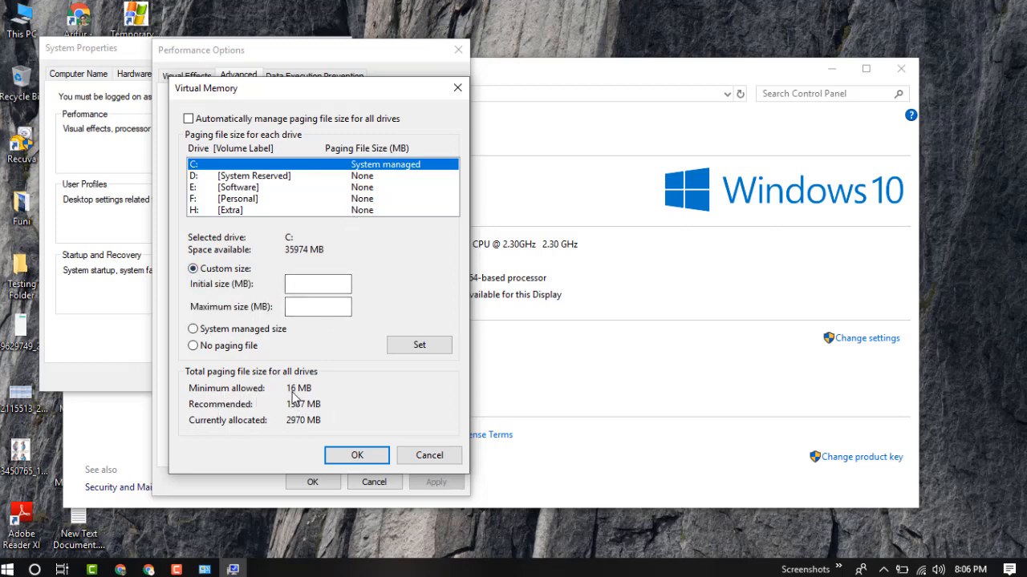
mouse_move(270, 415)
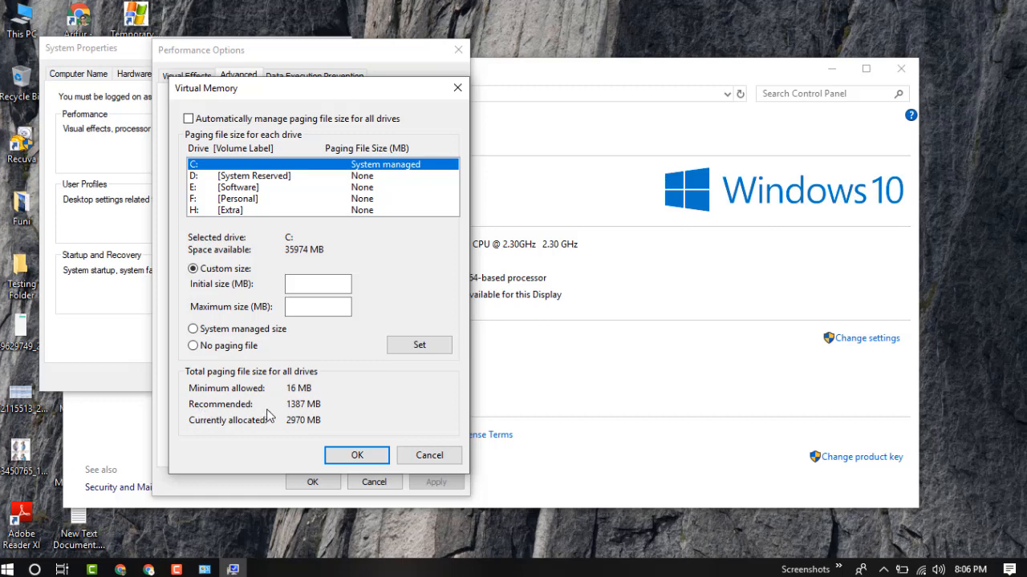
mouse_move(319, 417)
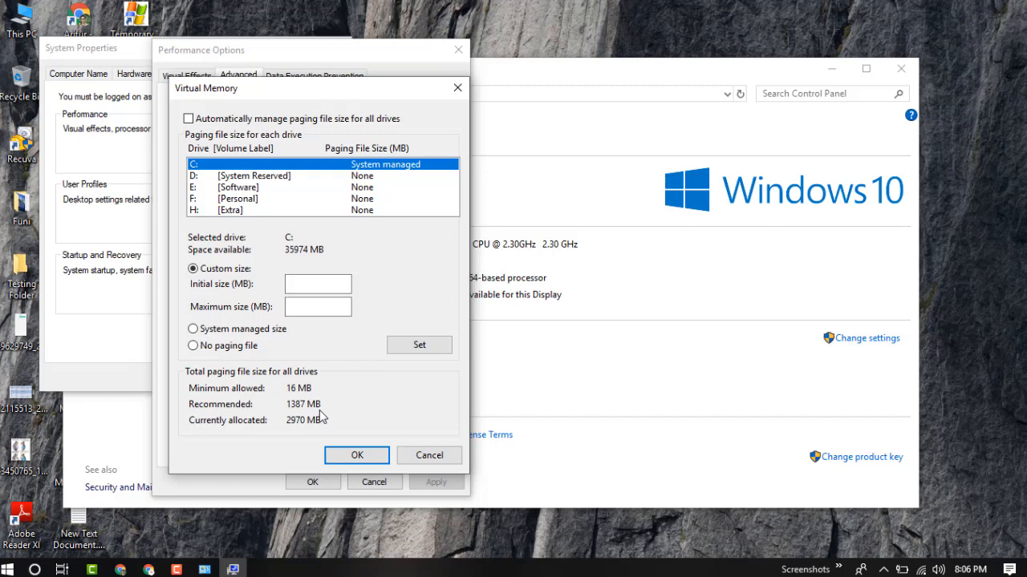
mouse_move(302, 429)
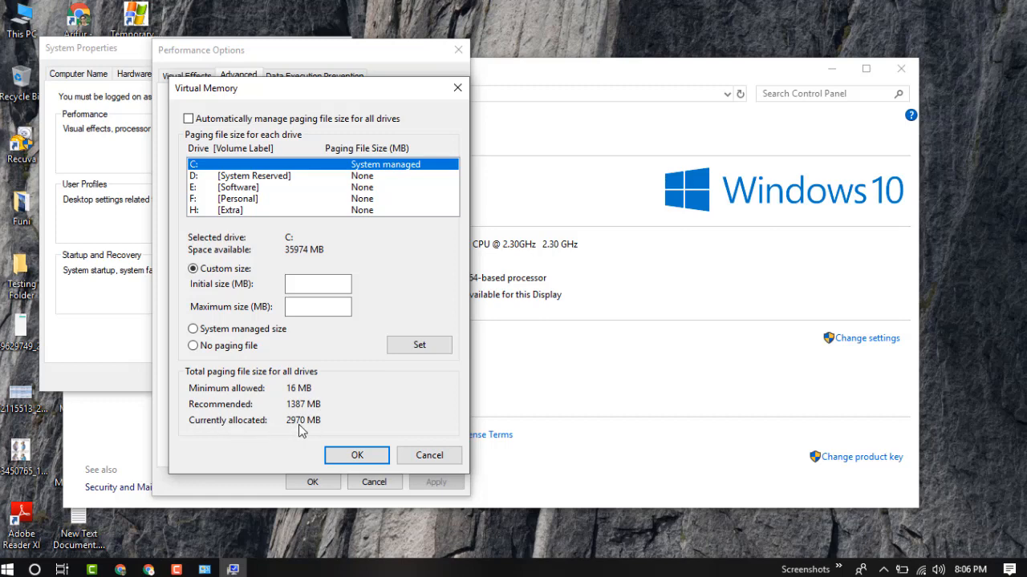
mouse_move(312, 433)
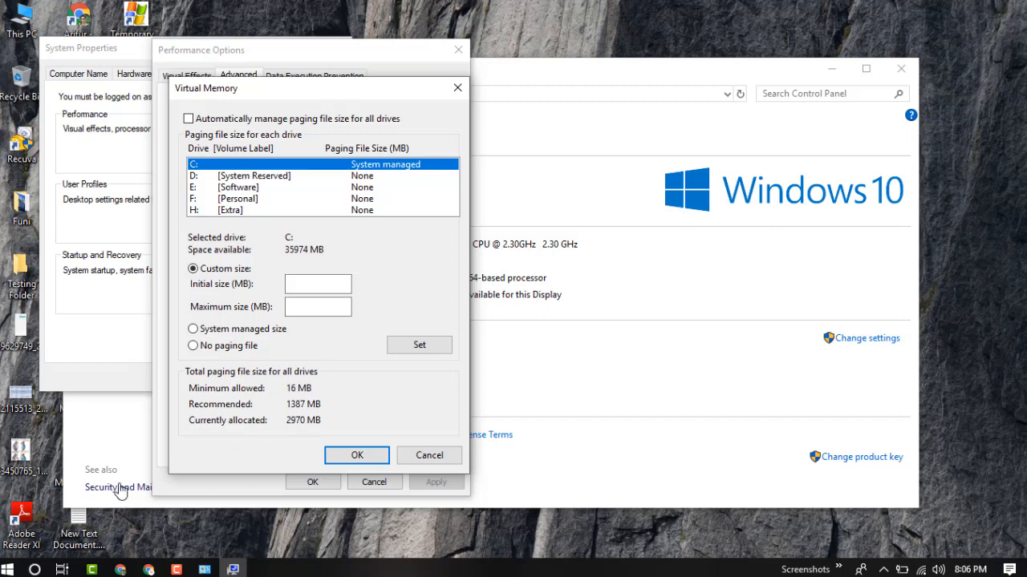
left_click(13, 567)
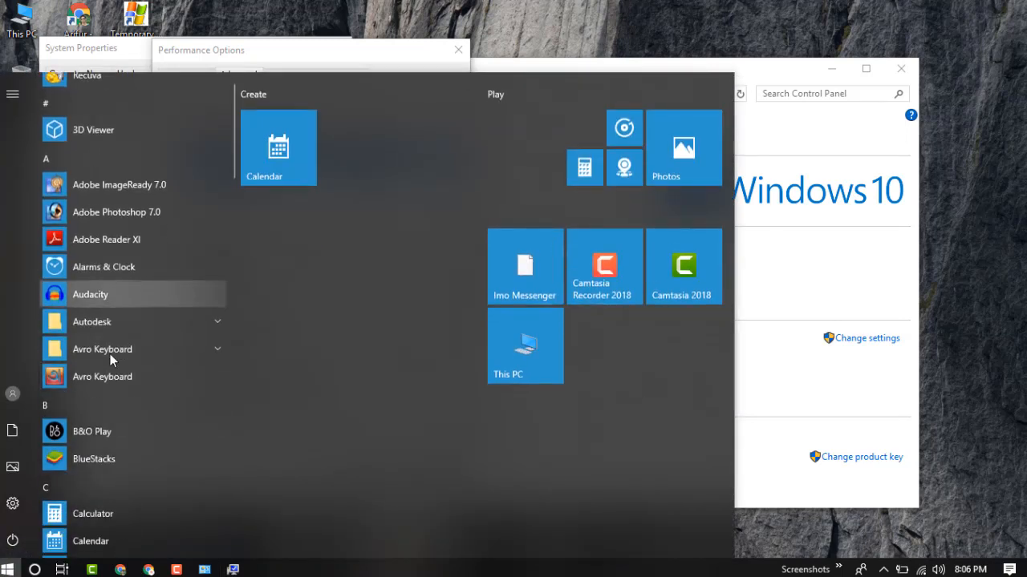
- Launch Calculator and compute 4000 × 1.5, giving 6,000 as the paging file size
scroll("down", 3)
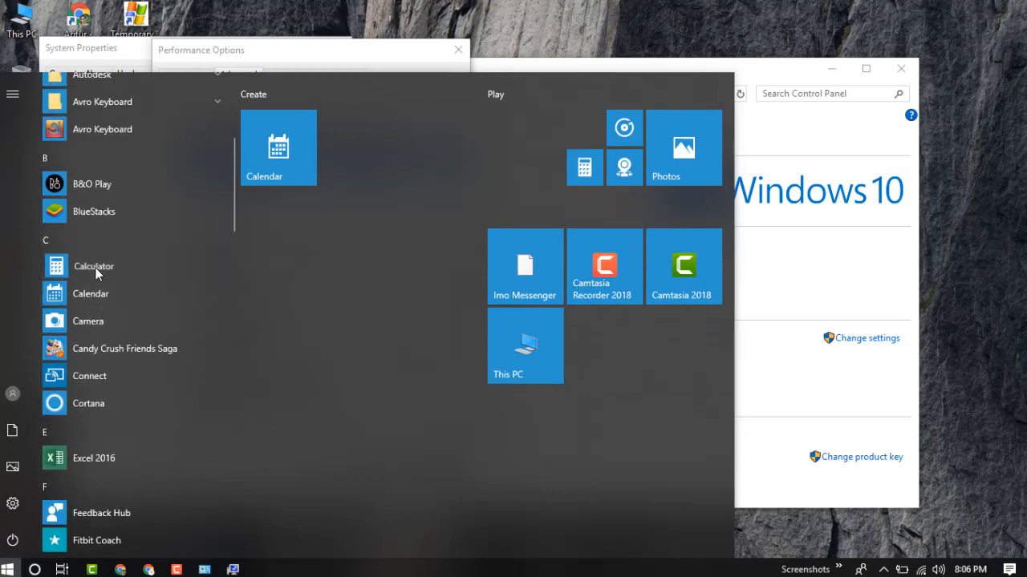
left_click(93, 266)
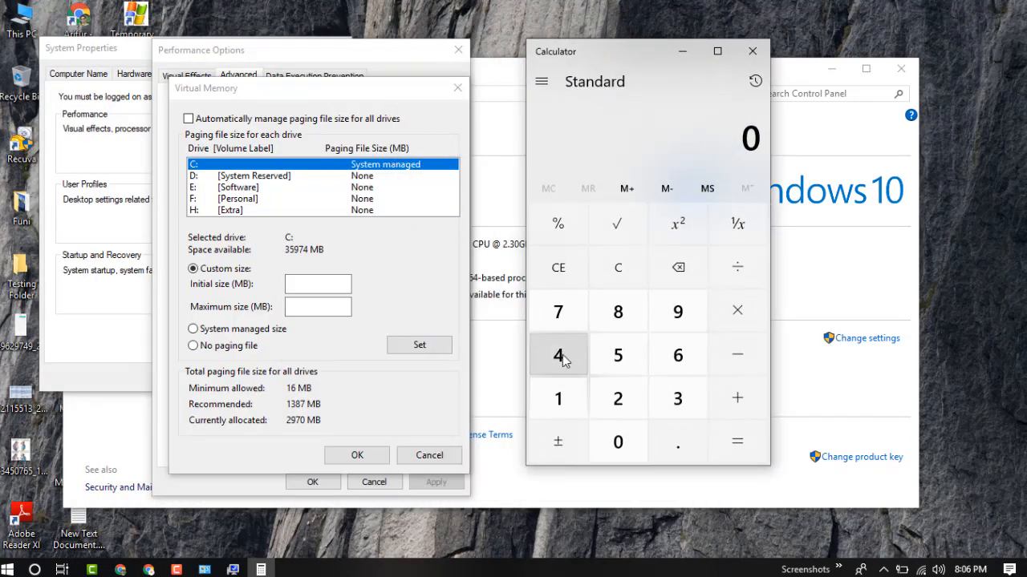
mouse_move(564, 366)
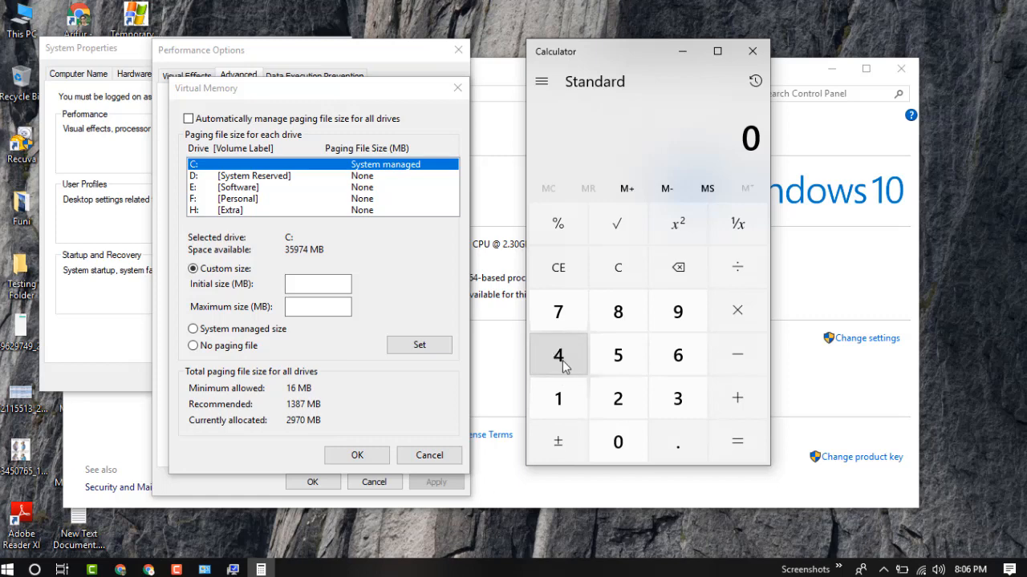
left_click(617, 443)
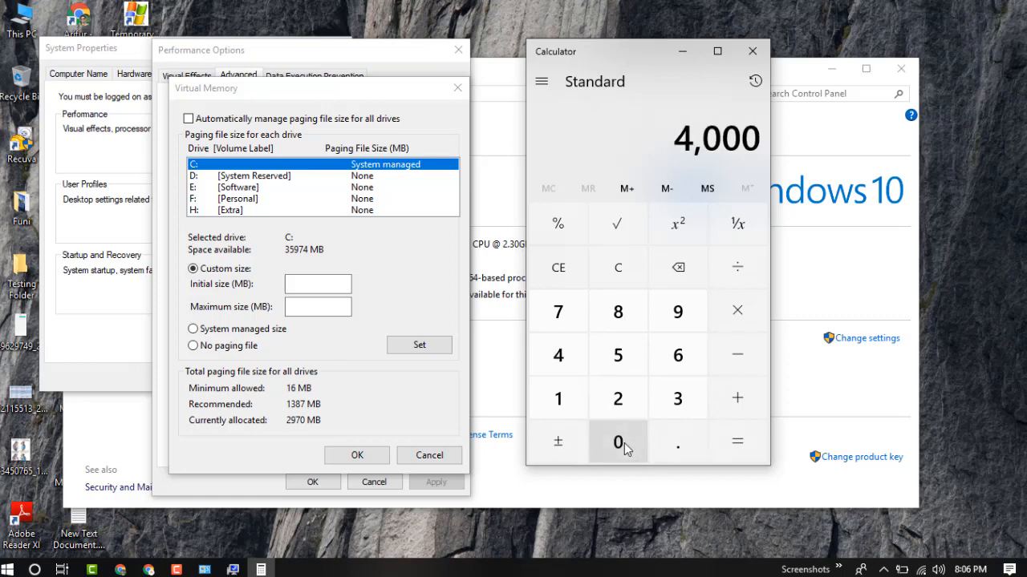
left_click(737, 311)
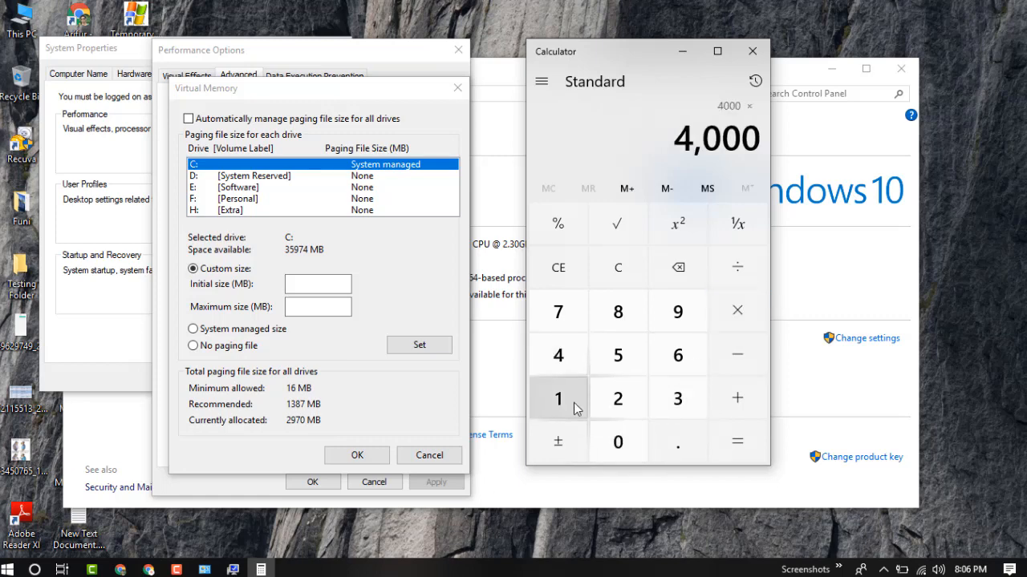
left_click(736, 443)
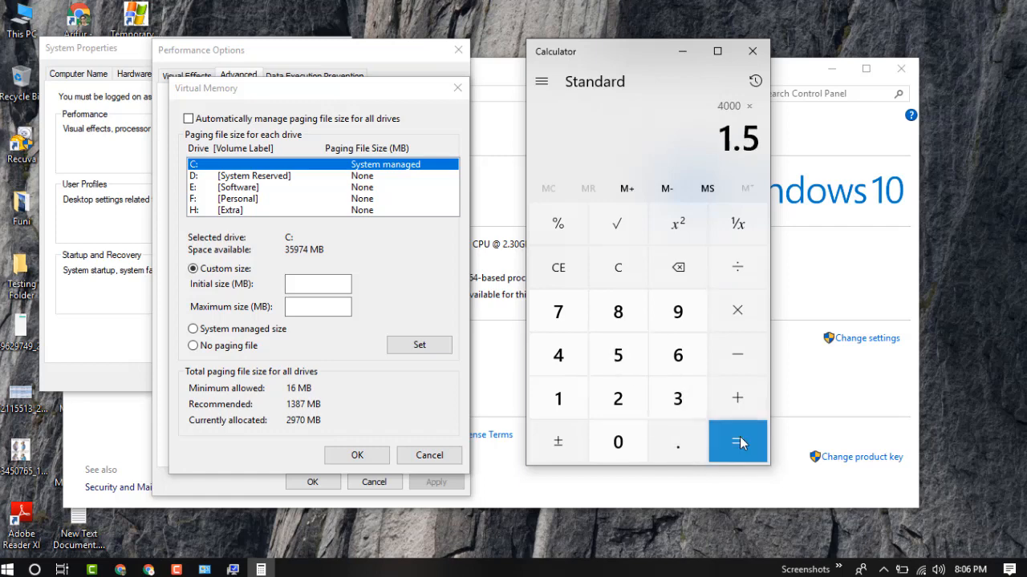
left_click(736, 442)
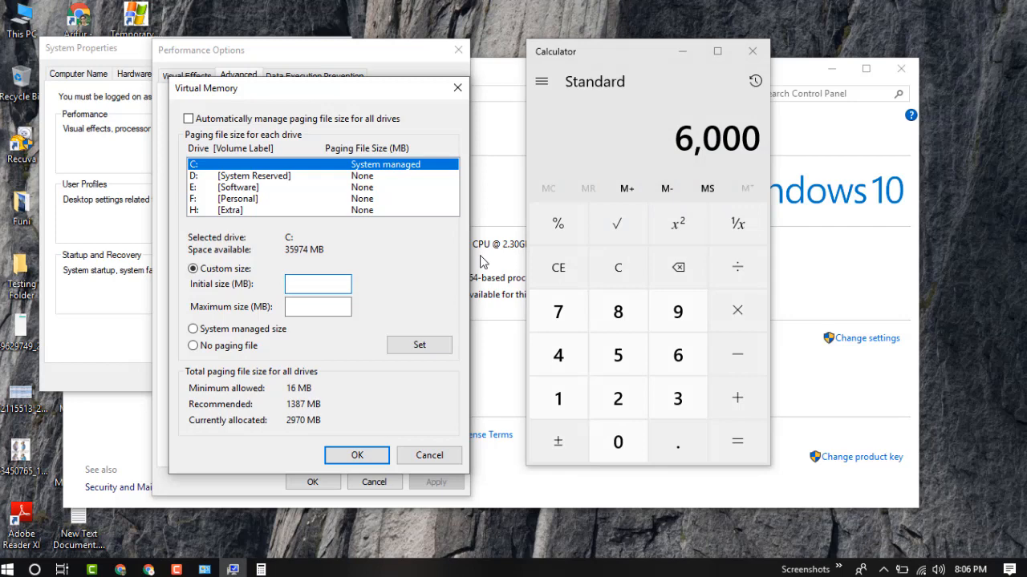
- Set C: Initial and Maximum size to 6000 MB, apply it and confirm, triggering the restart notice
type("6000")
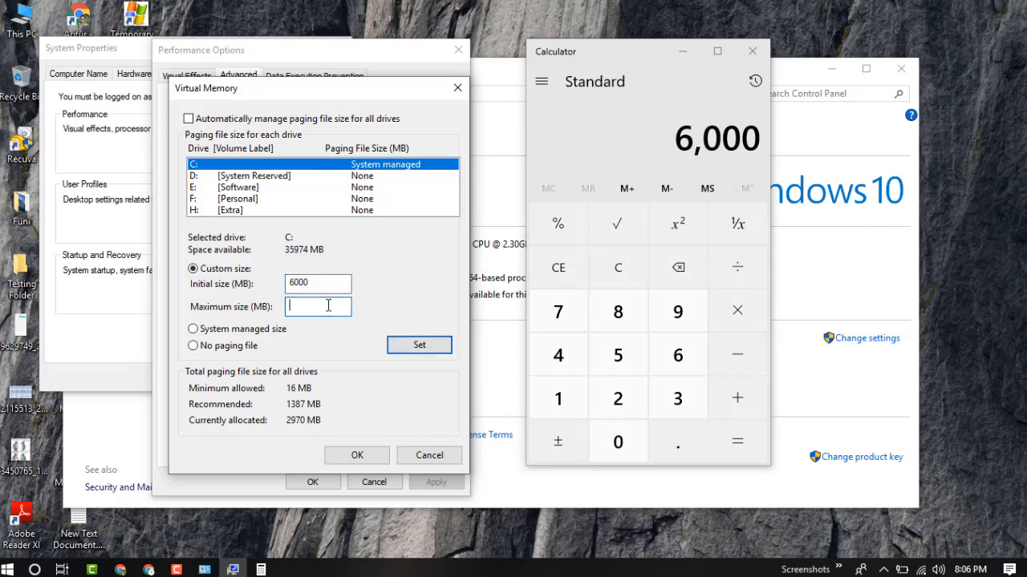
type("6000")
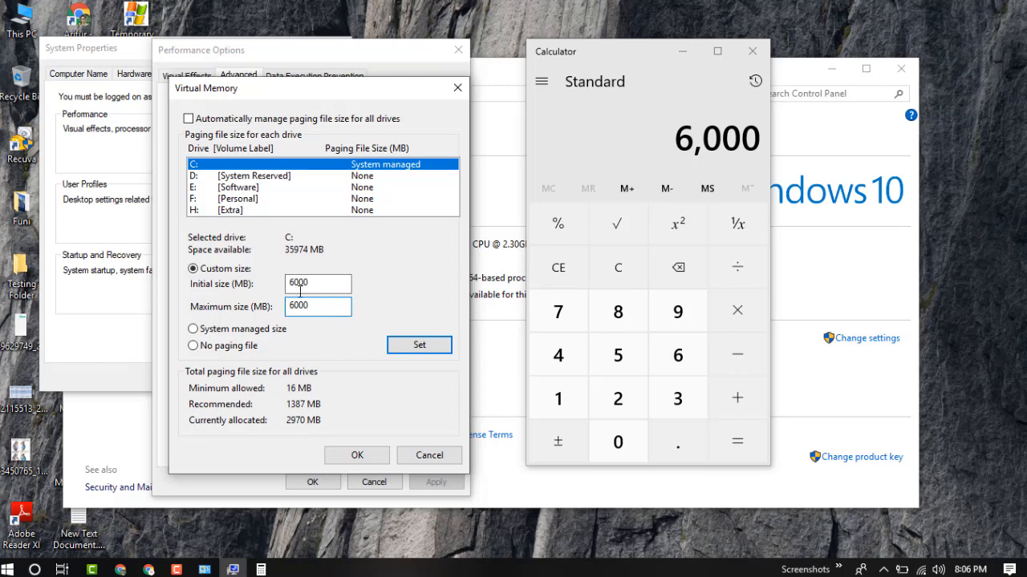
left_click(417, 345)
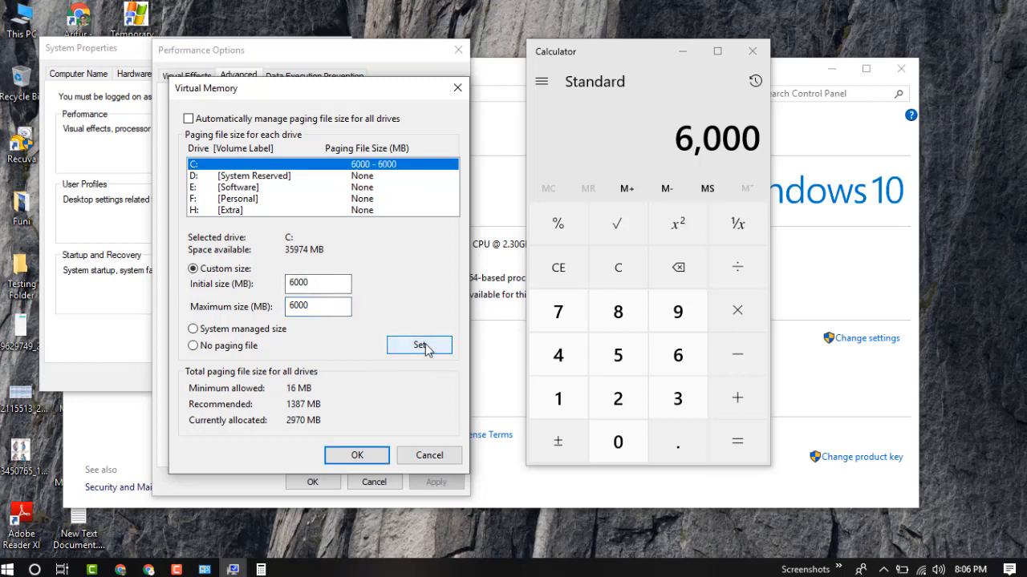
mouse_move(356, 455)
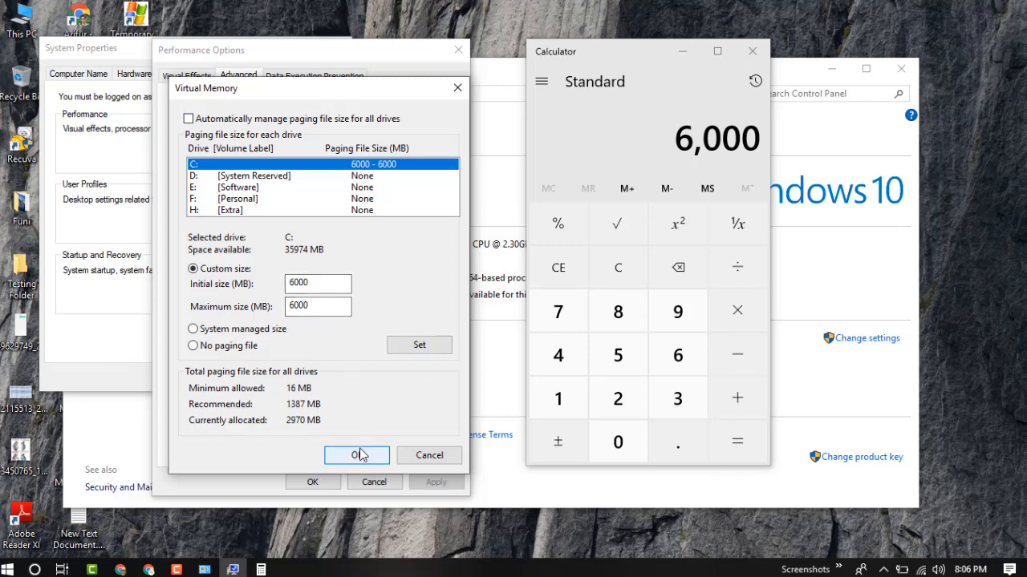
left_click(356, 455)
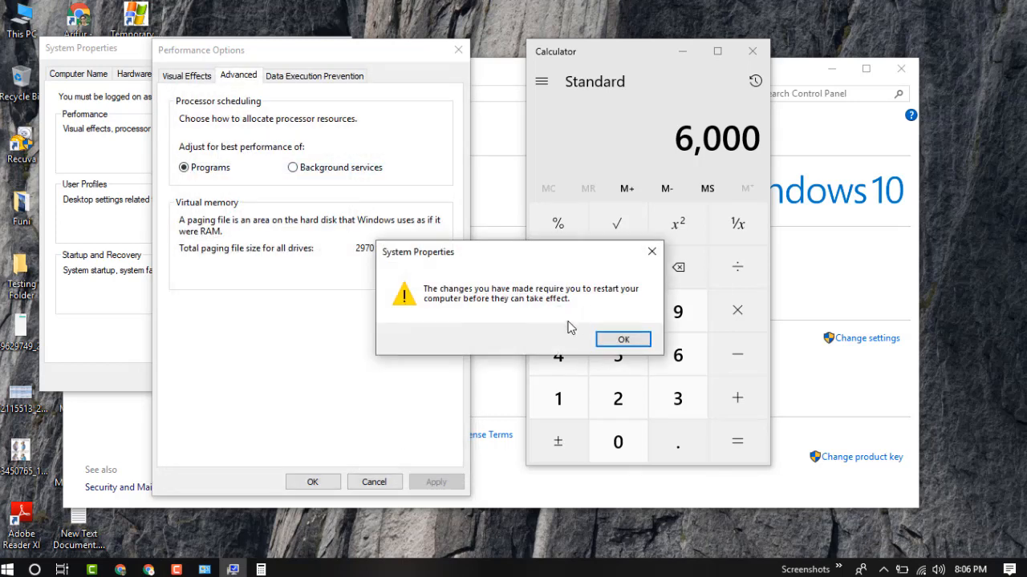